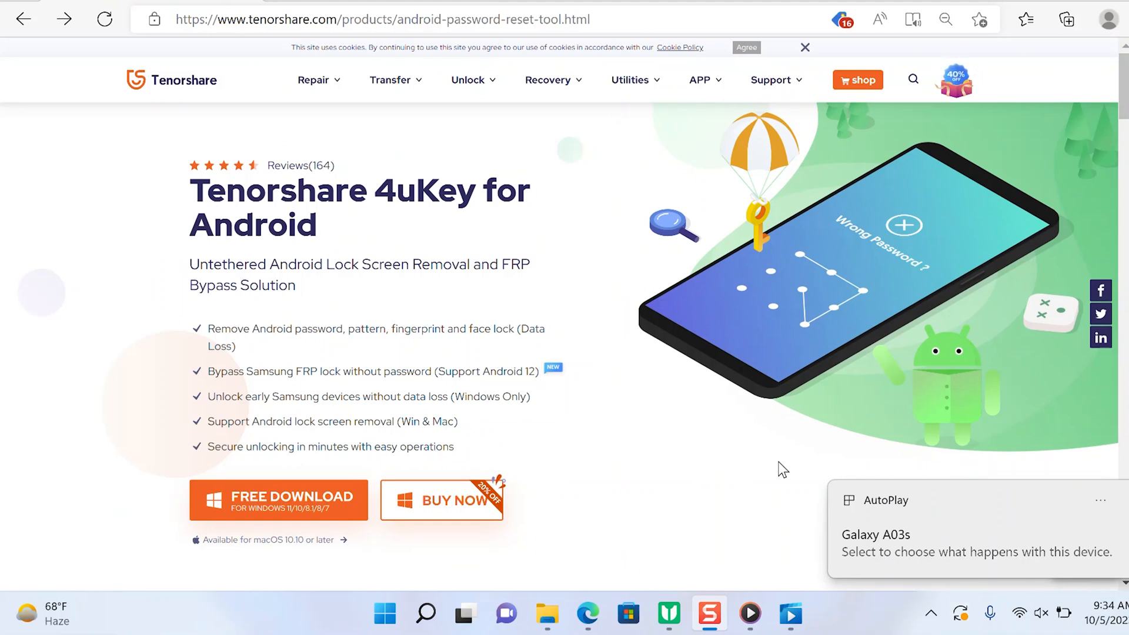
mouse_move(683, 511)
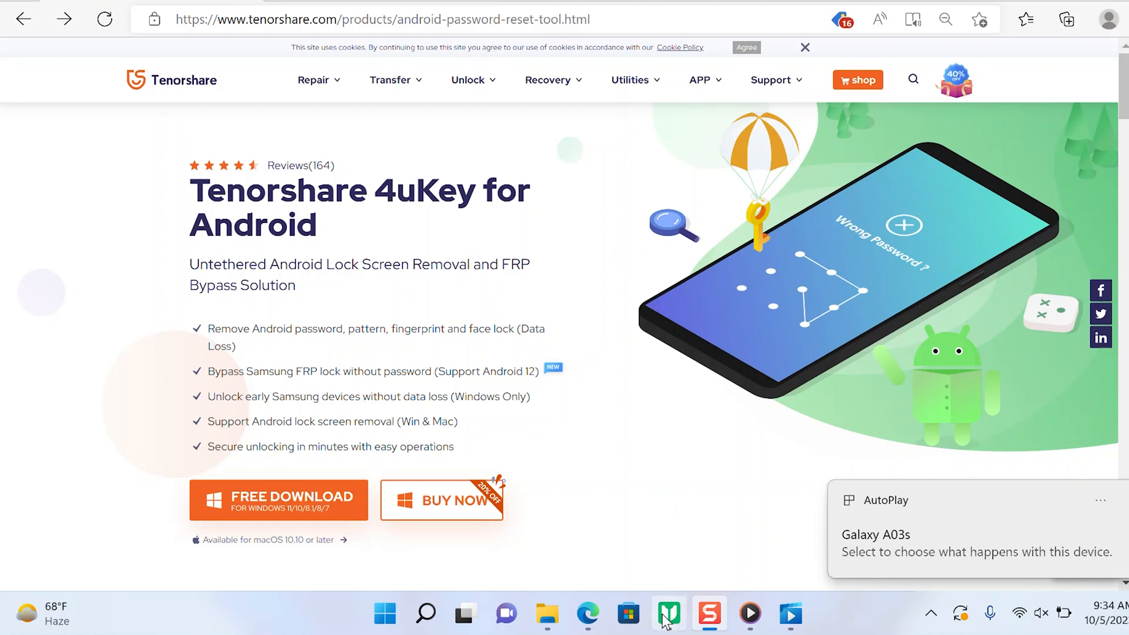
Bring the 4uKey for Android window forward from the taskbar
left_click(668, 614)
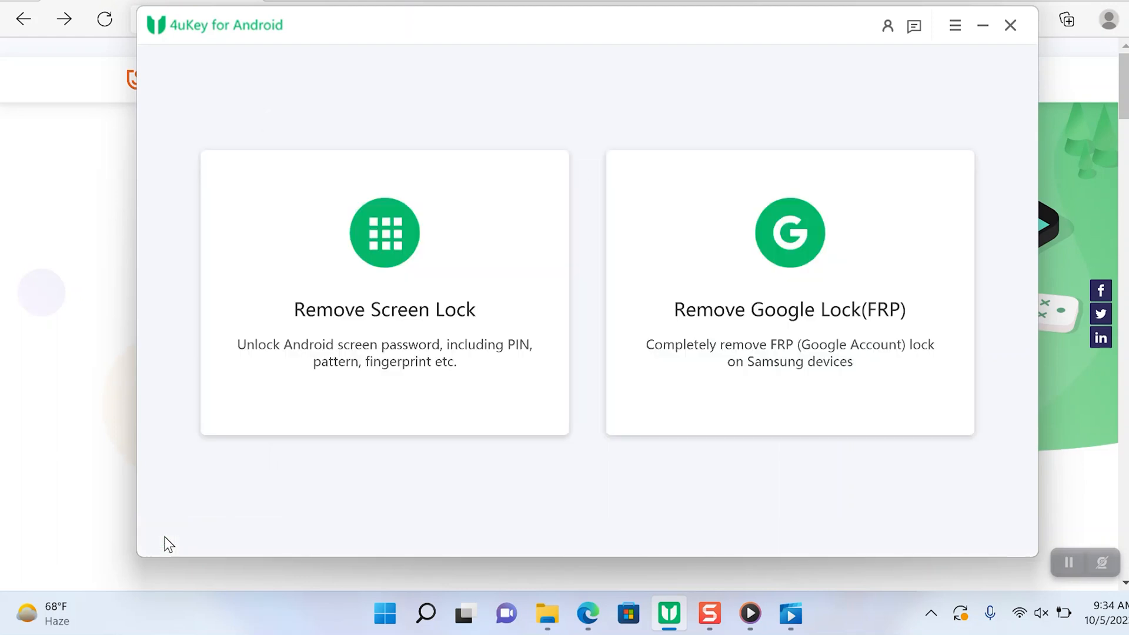
mouse_move(301, 30)
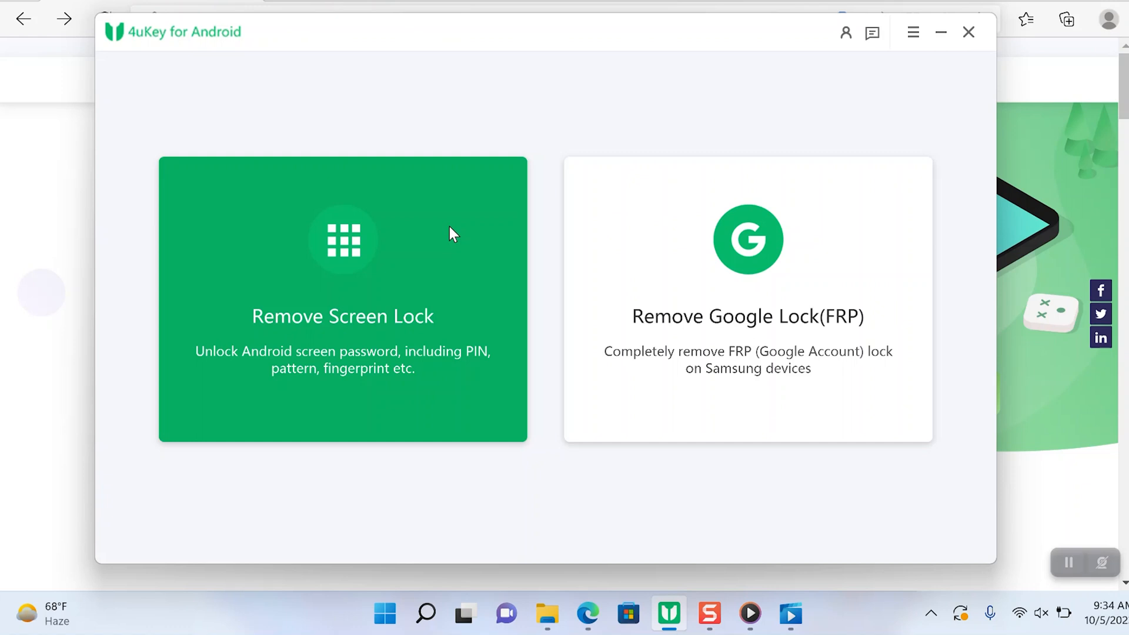
mouse_move(273, 333)
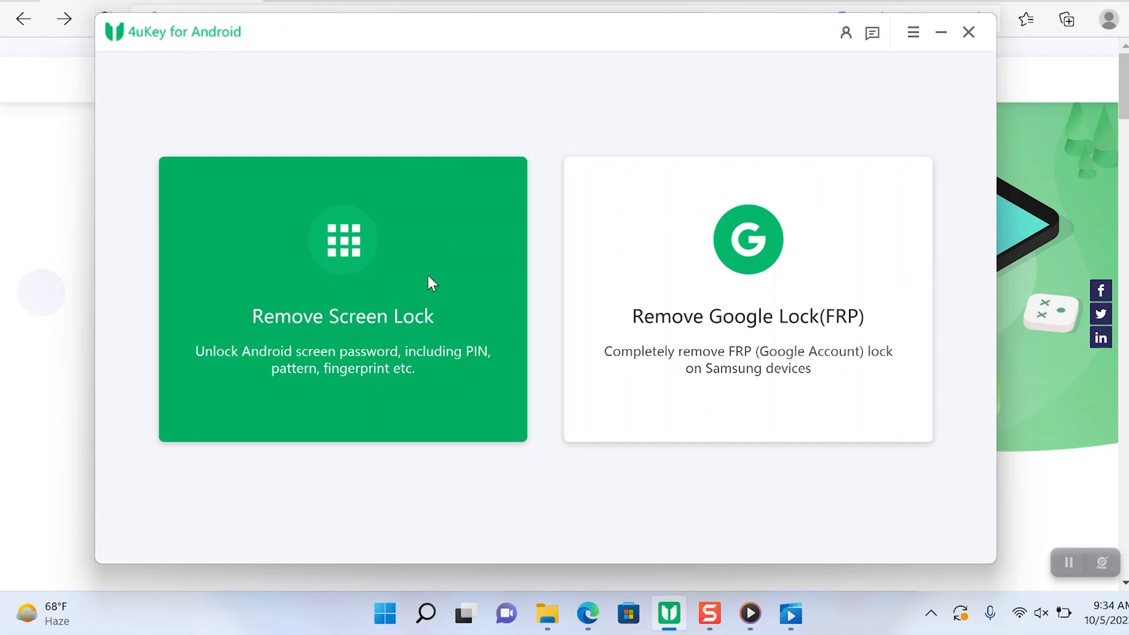
Choose Remove Screen Lock, then Remove Screen Lock without Data Loss
left_click(343, 299)
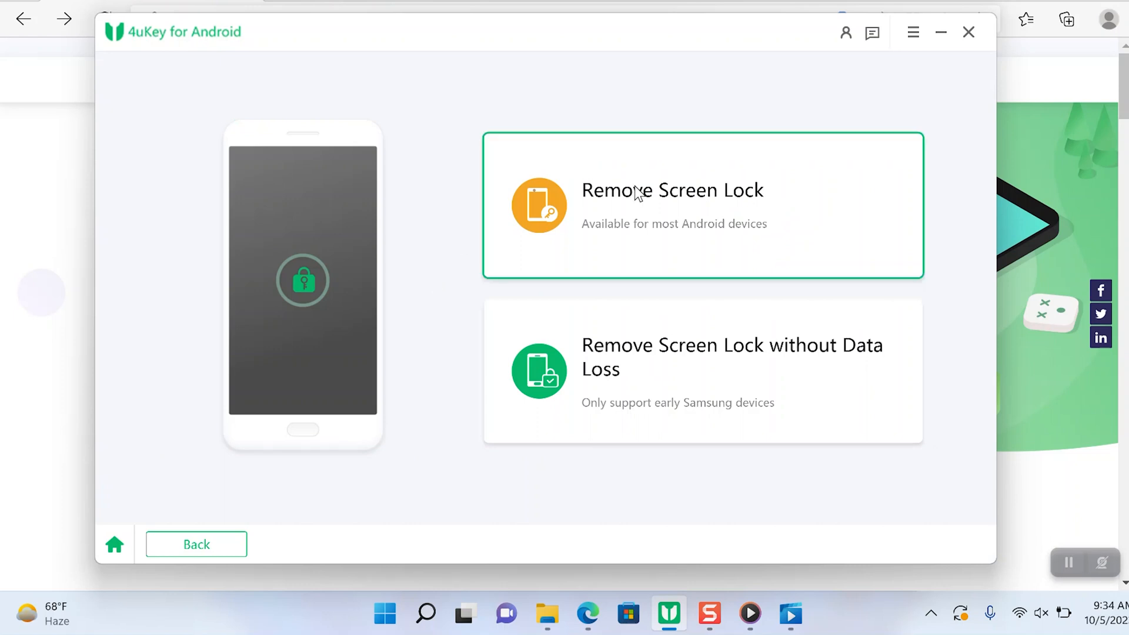
mouse_move(782, 224)
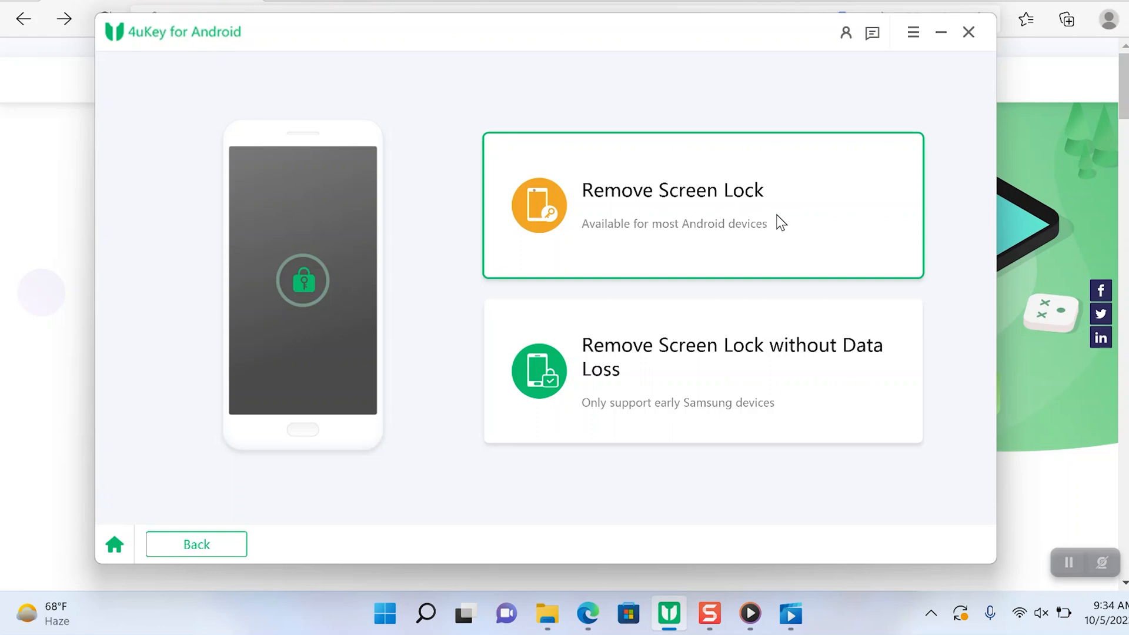
mouse_move(751, 241)
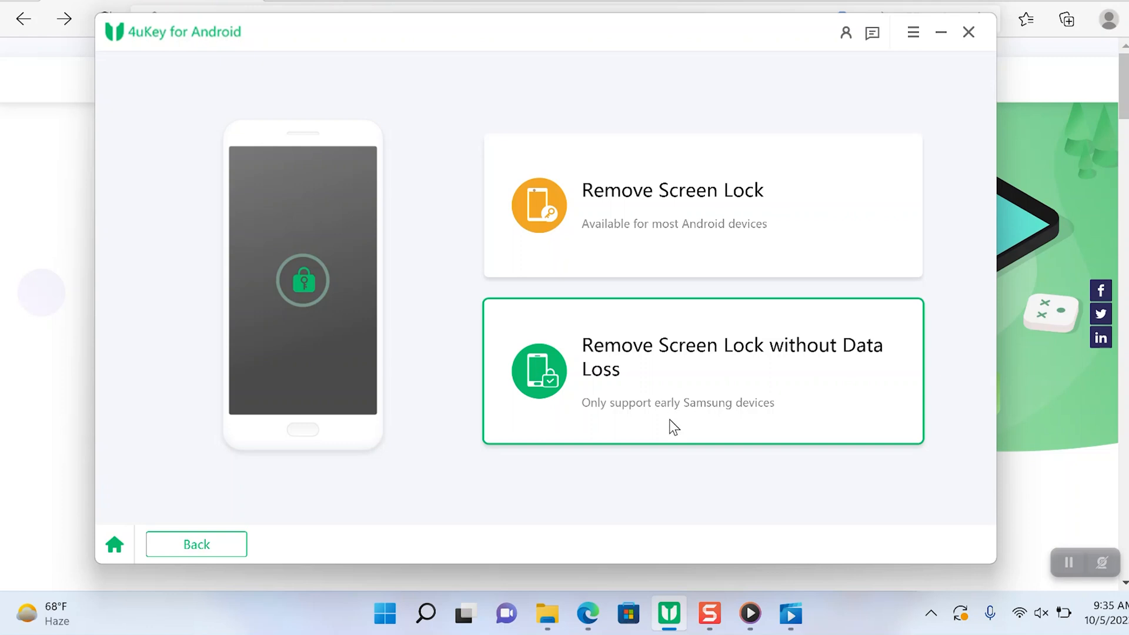
left_click(702, 371)
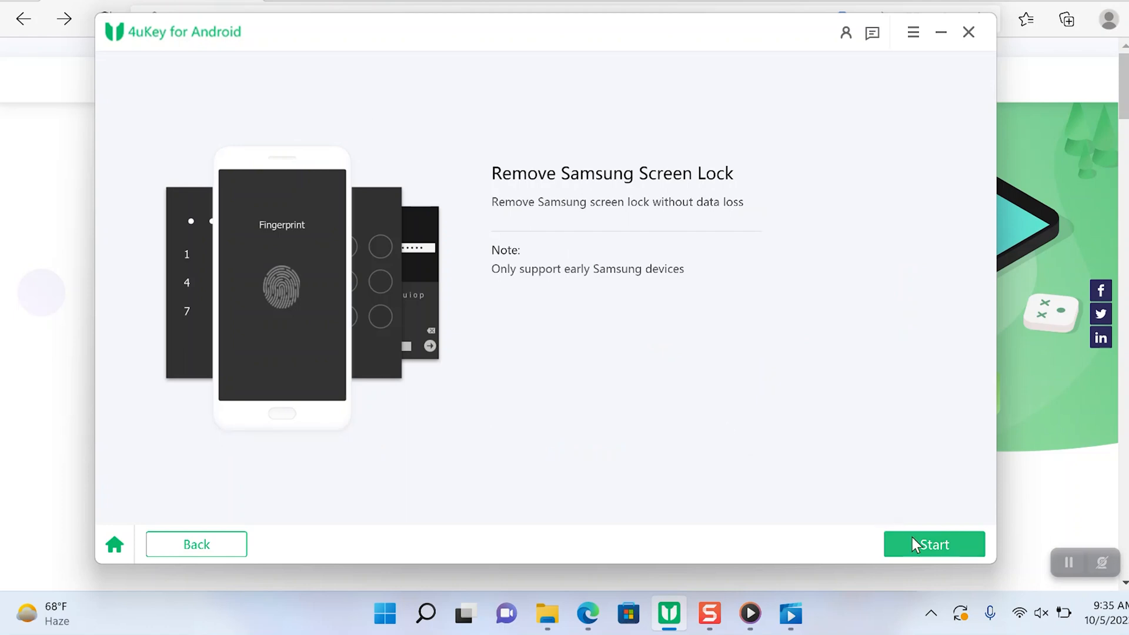
Start the no-data-loss removal to reach the Samsung device information form
left_click(934, 544)
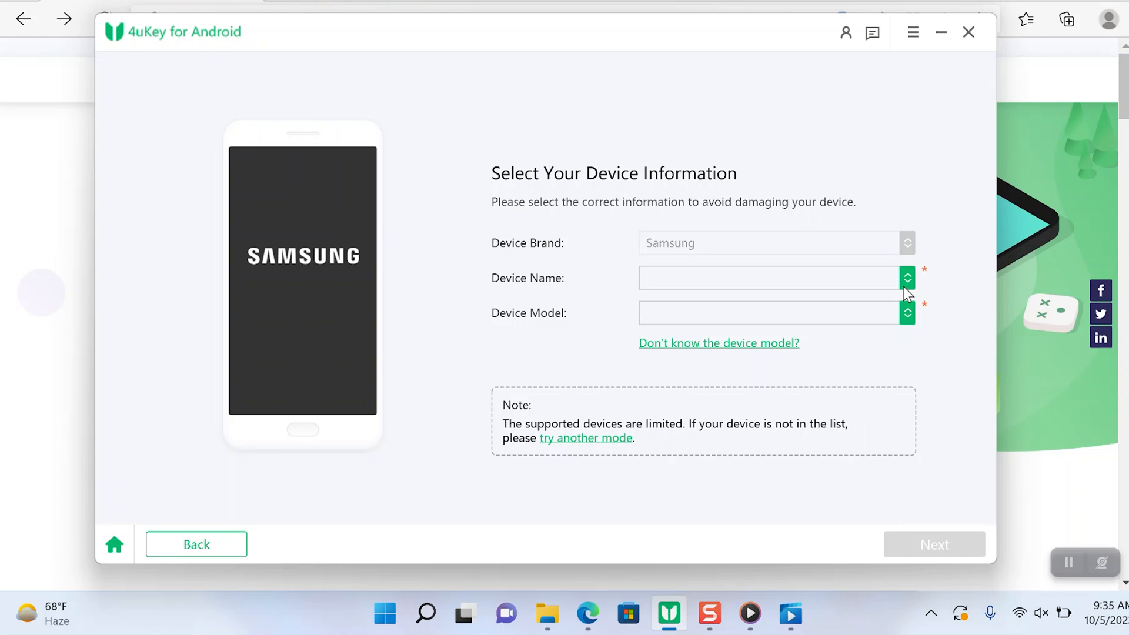
mouse_move(801, 313)
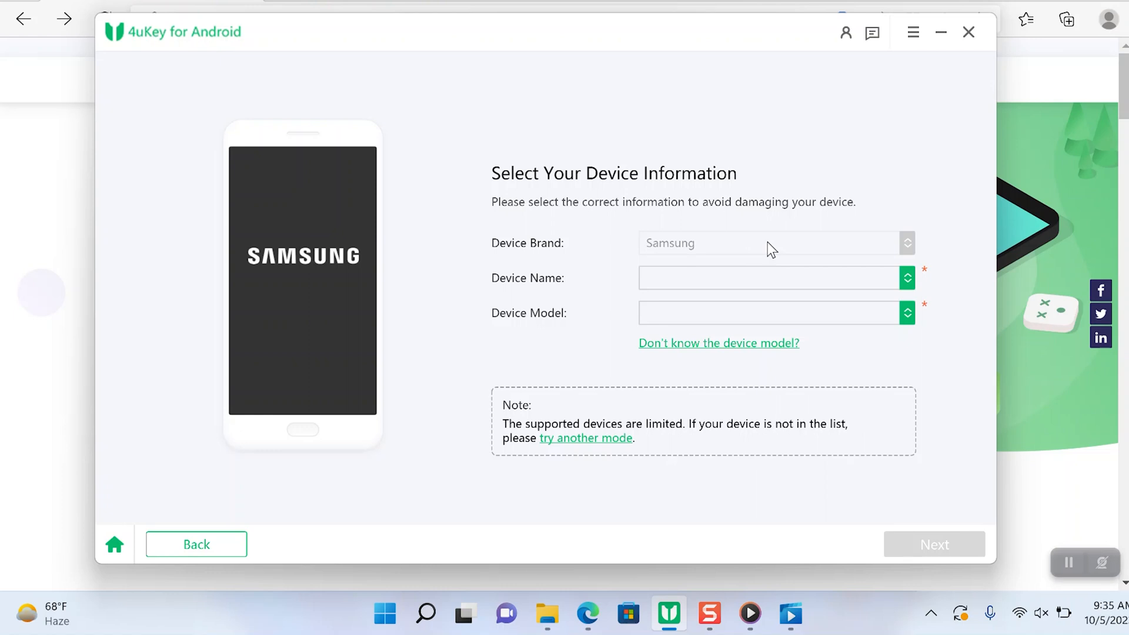
mouse_move(851, 297)
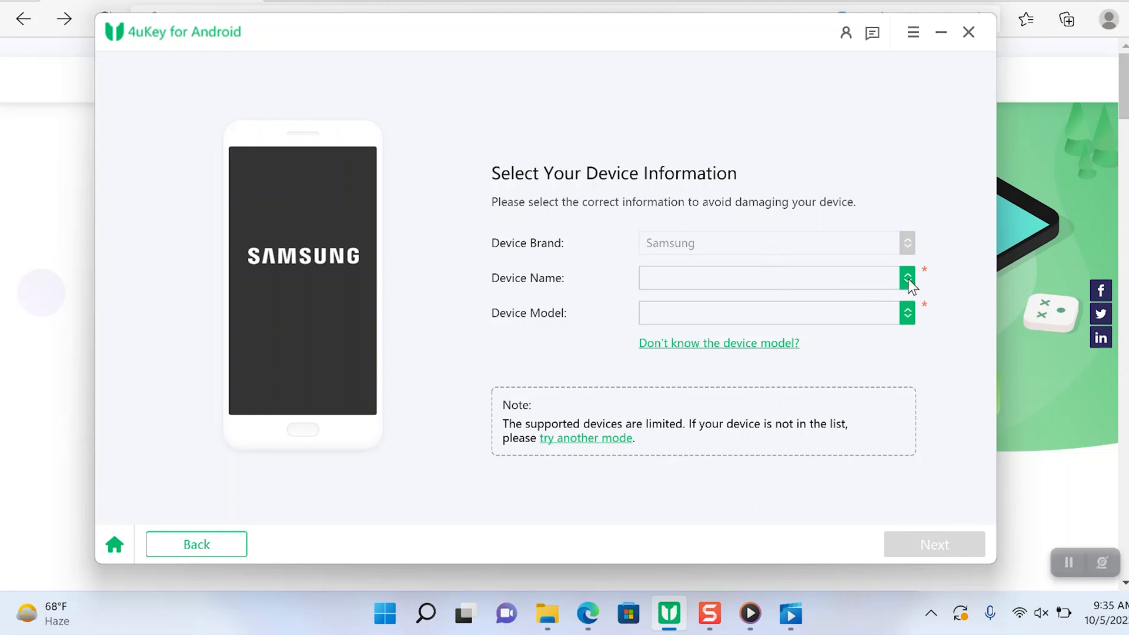
mouse_move(732, 253)
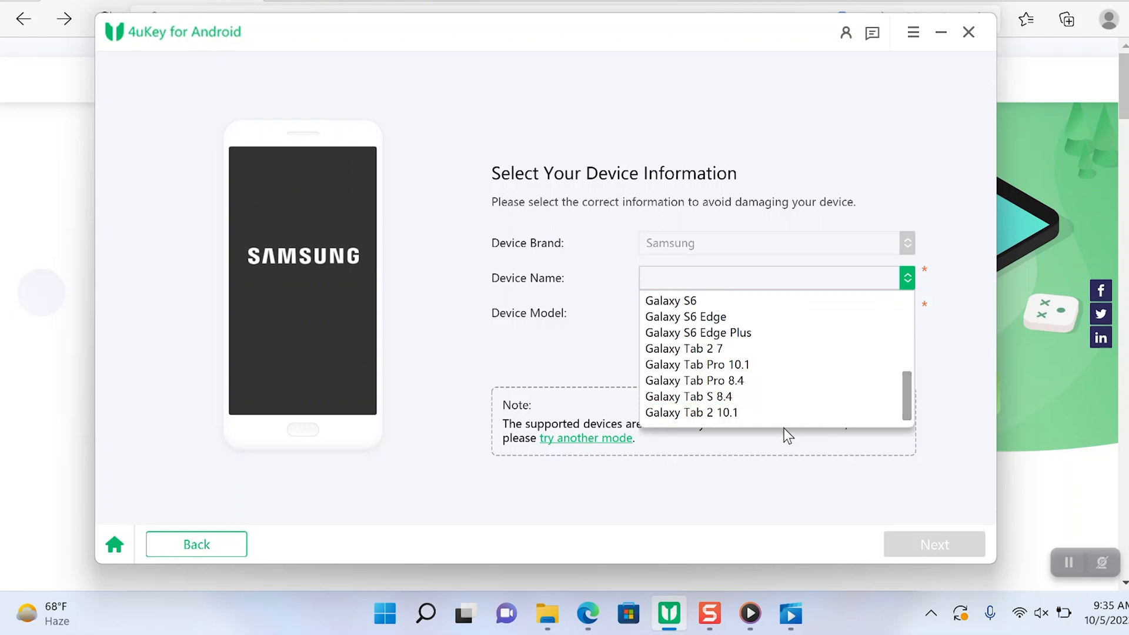
mouse_move(770, 333)
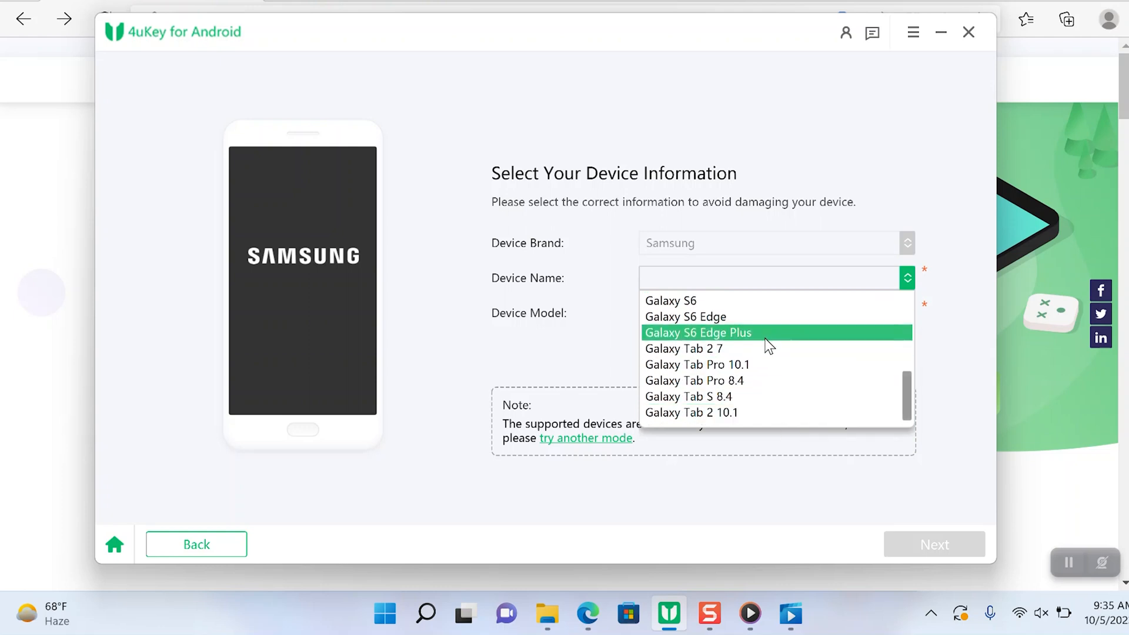
mouse_move(764, 380)
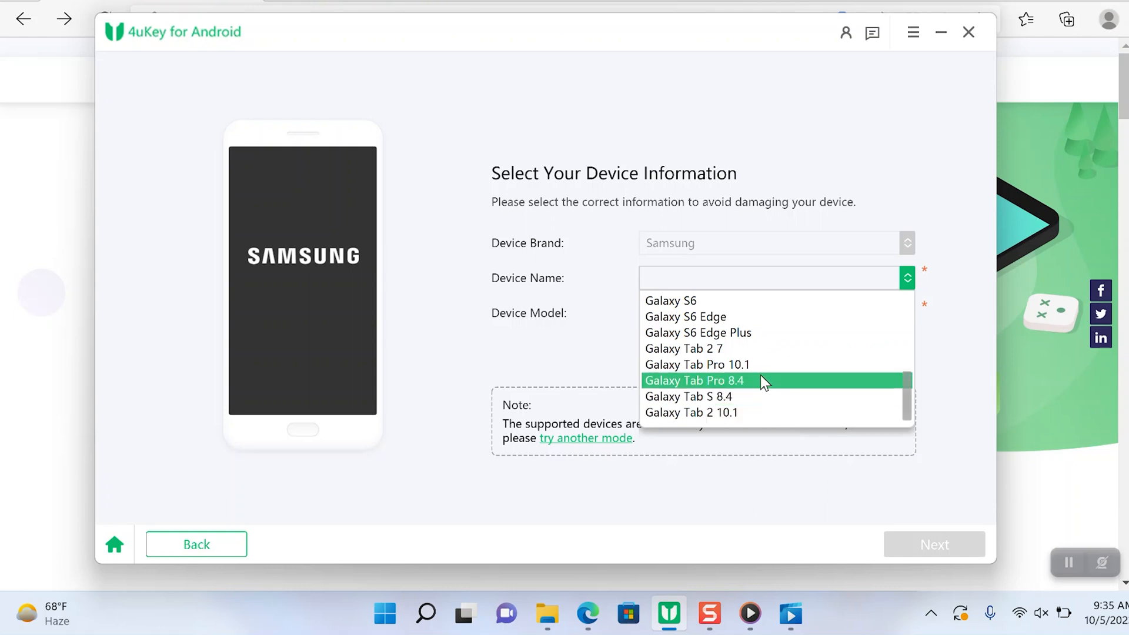
mouse_move(774, 351)
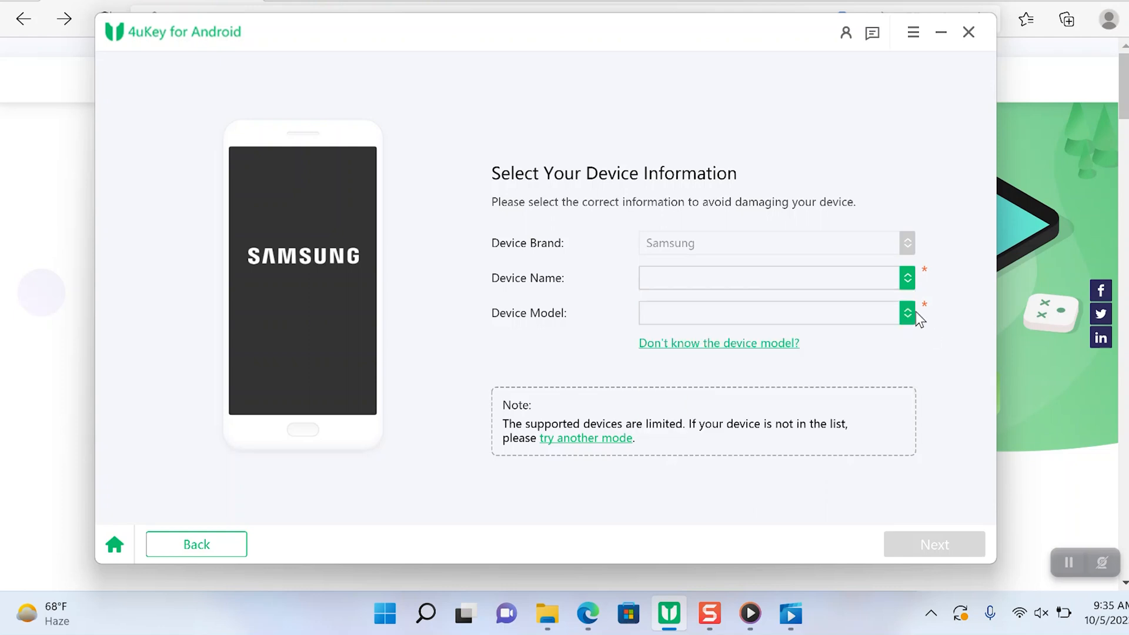
mouse_move(921, 350)
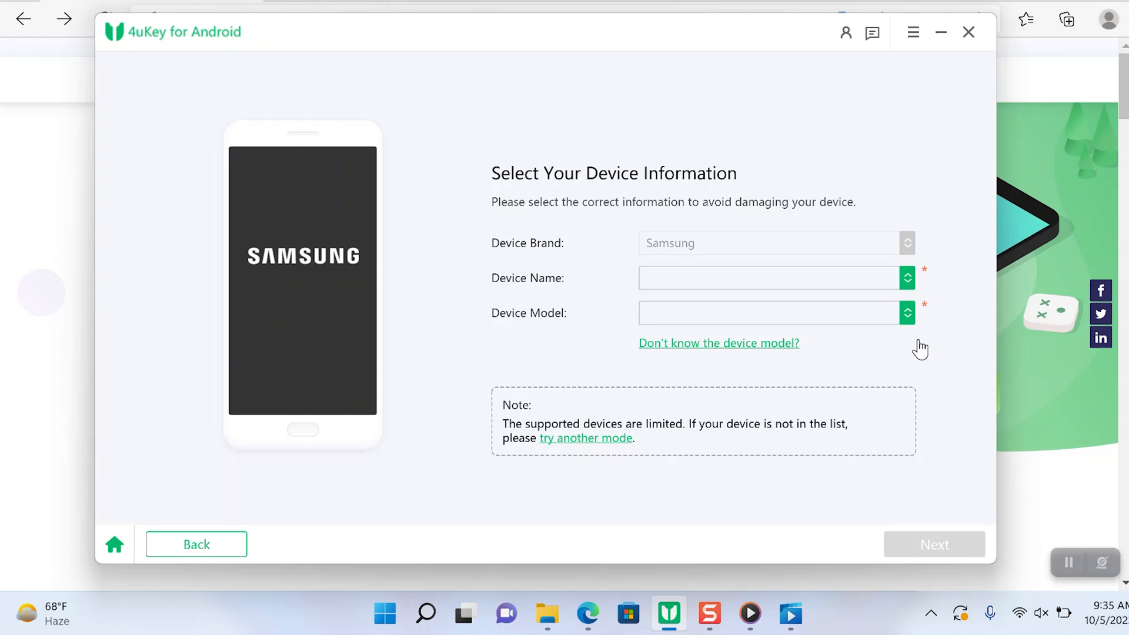
mouse_move(195, 545)
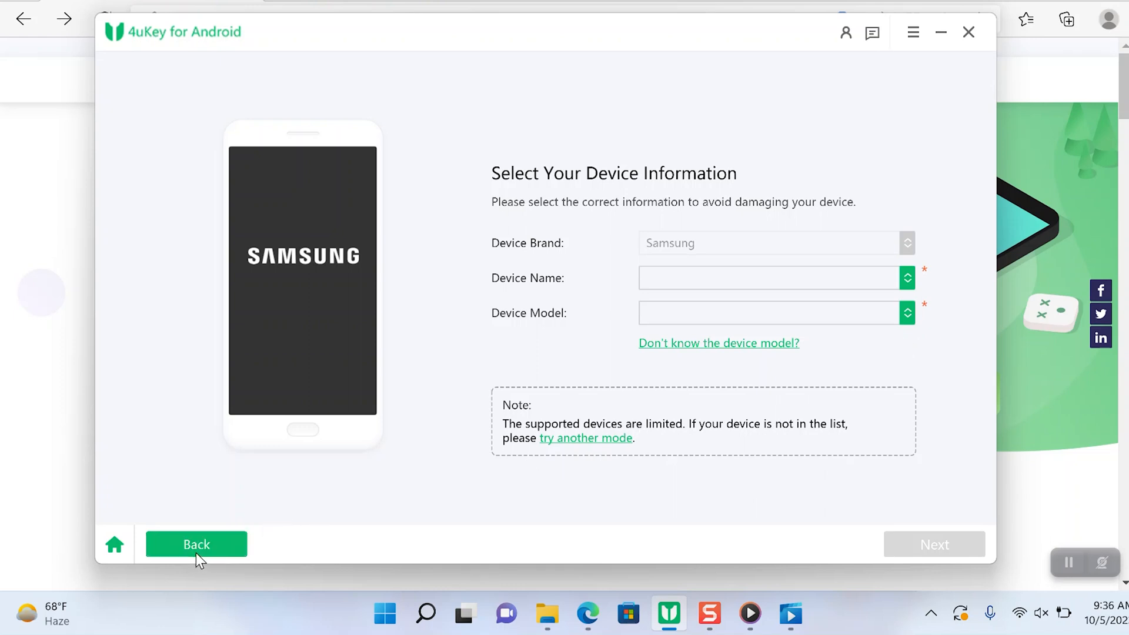
Go back from the device information form to the Remove Samsung Screen Lock page
left_click(196, 543)
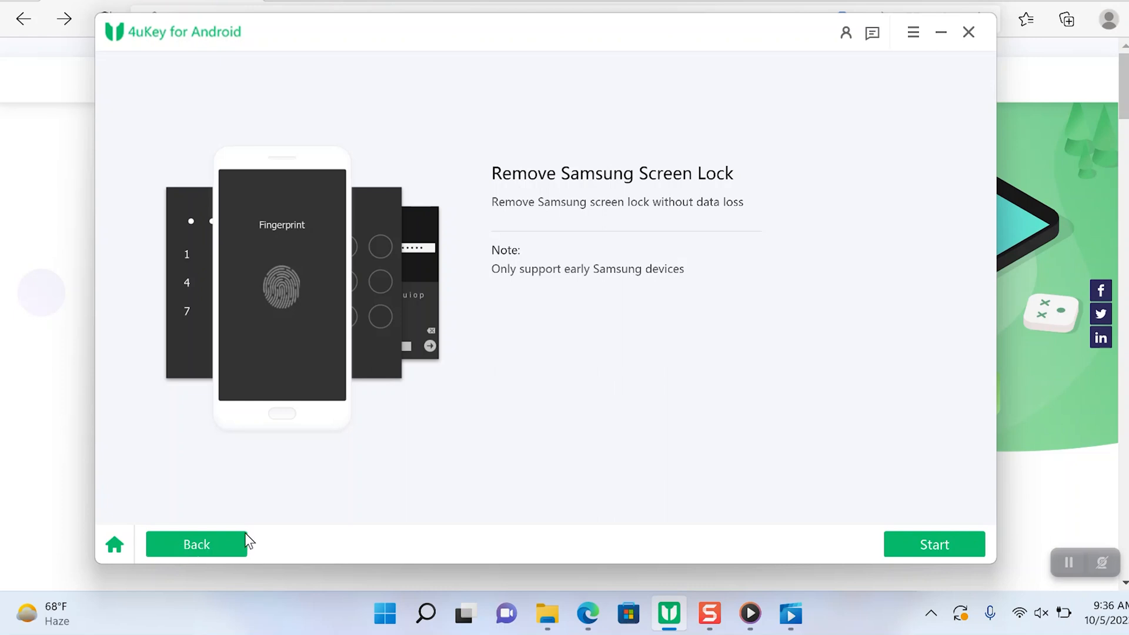
mouse_move(234, 546)
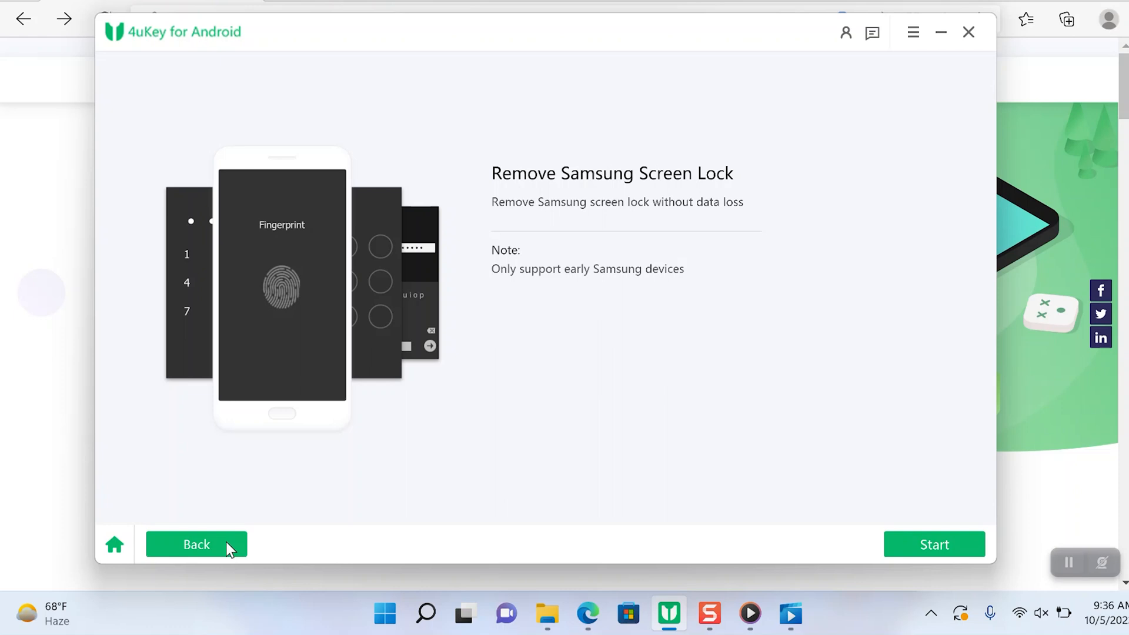
Switch to standard Samsung screen lock removal and start it, raising the erase-data warning
left_click(196, 543)
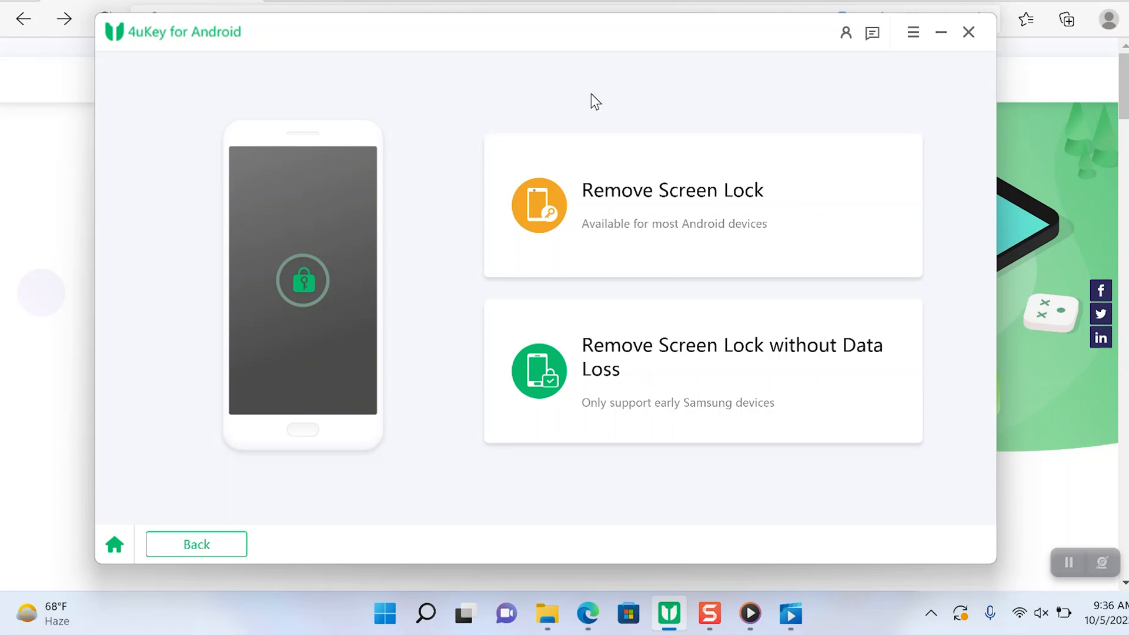
left_click(671, 190)
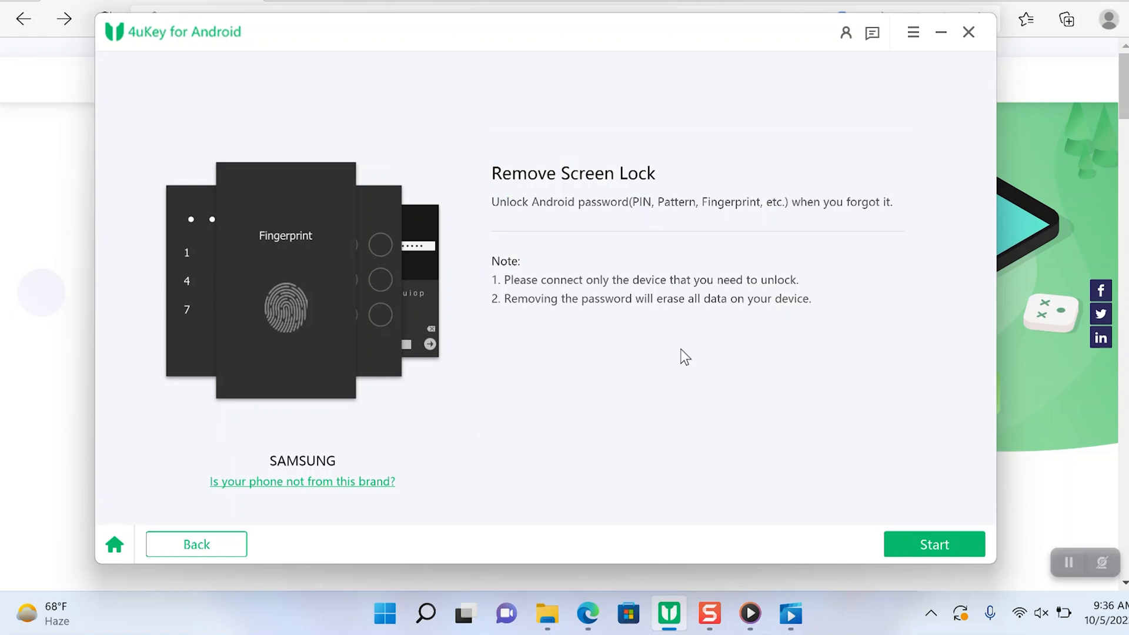
left_click(934, 544)
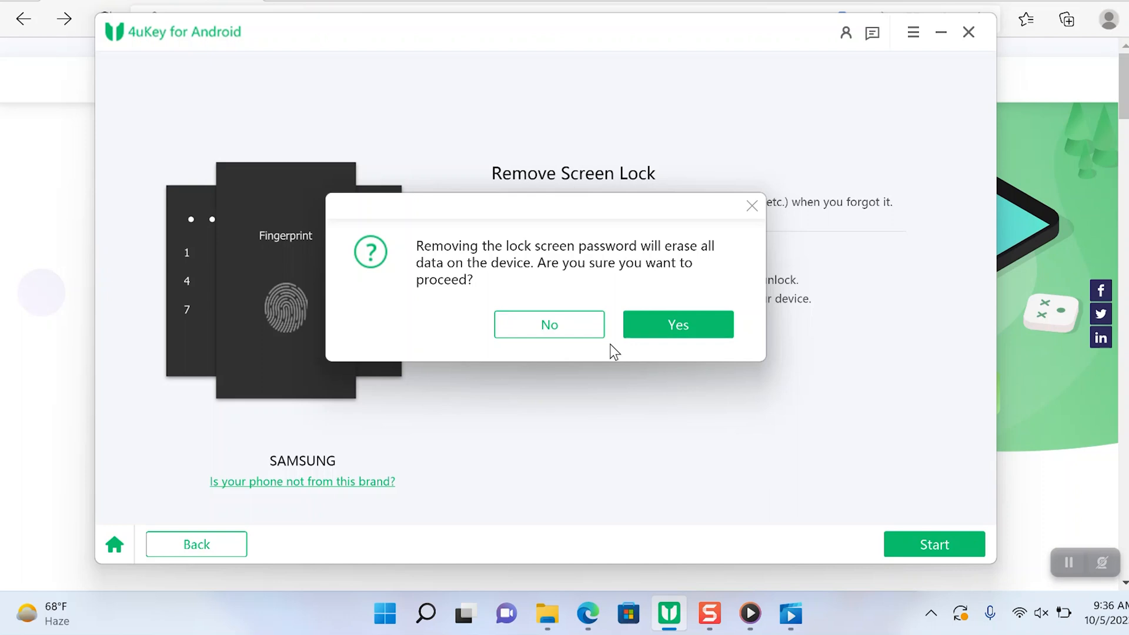
mouse_move(677, 325)
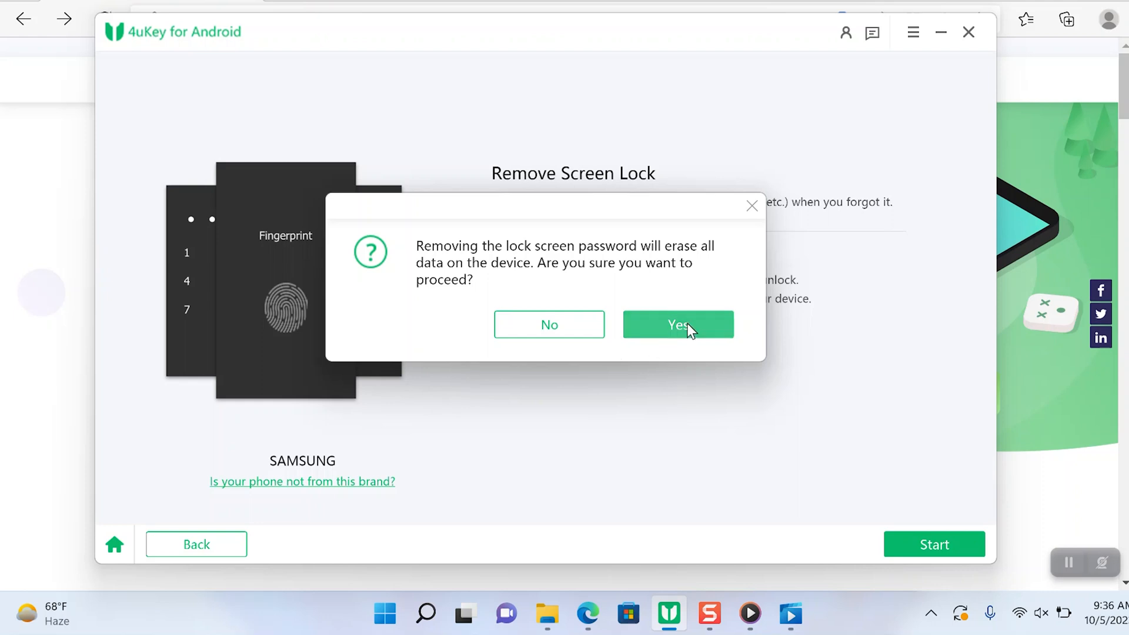
Confirm erasing all phone data to show the Home-button recovery-mode instructions
left_click(677, 324)
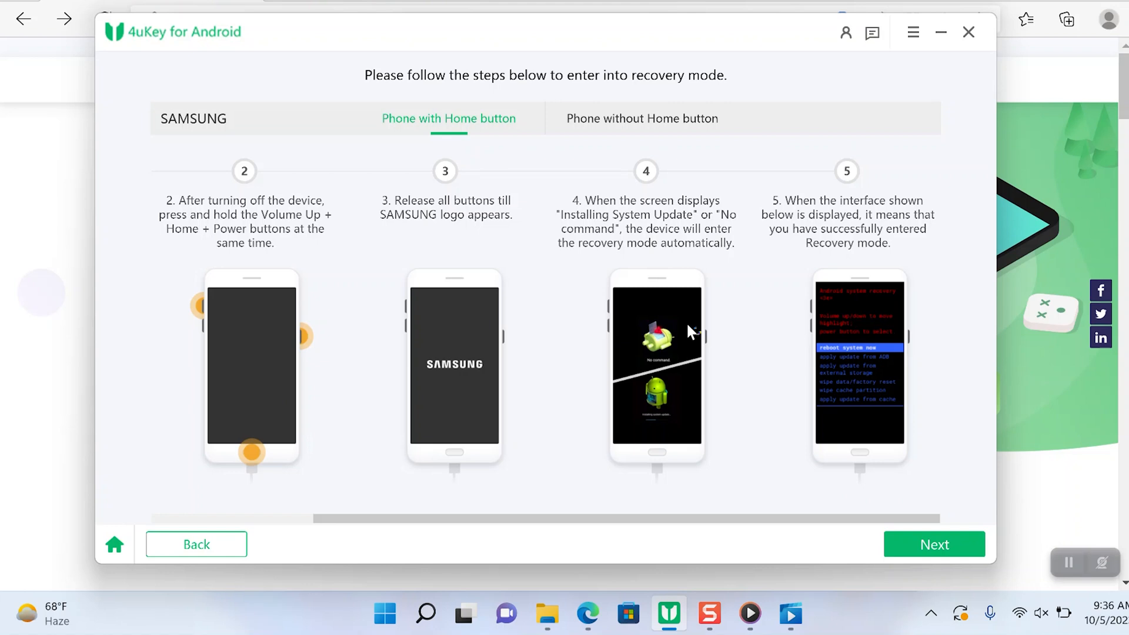
mouse_move(391, 516)
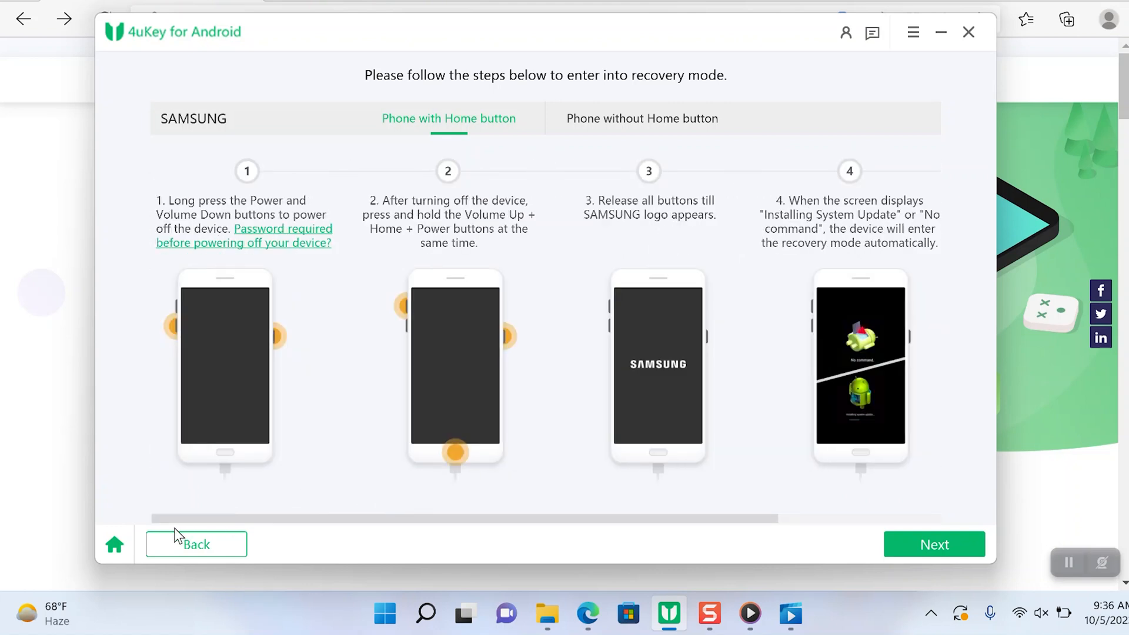
mouse_move(314, 244)
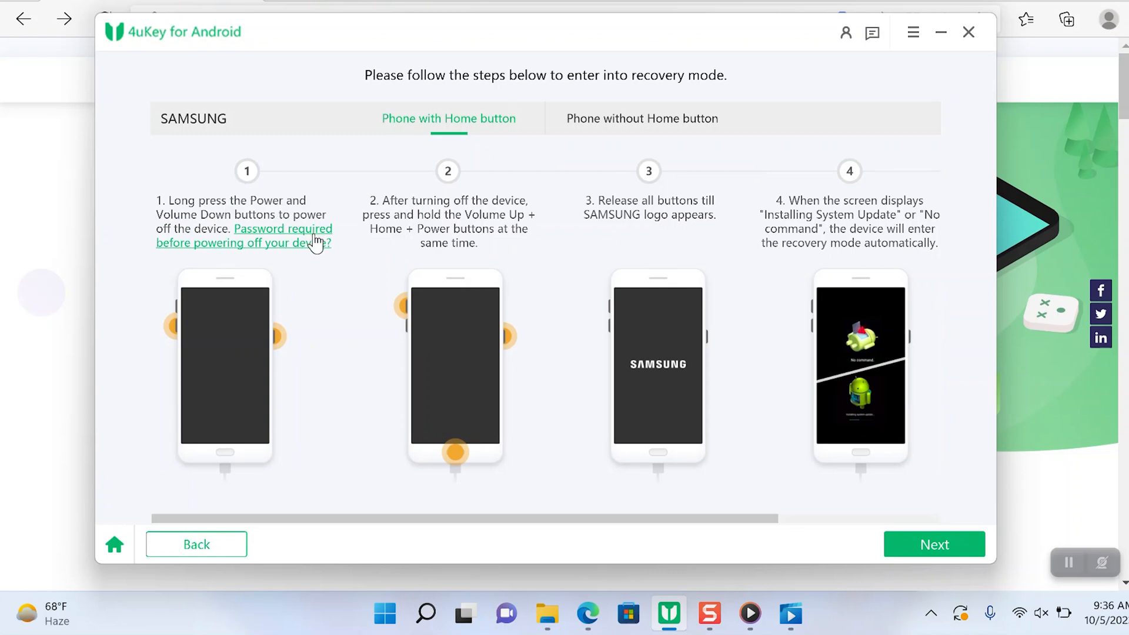
mouse_move(365, 354)
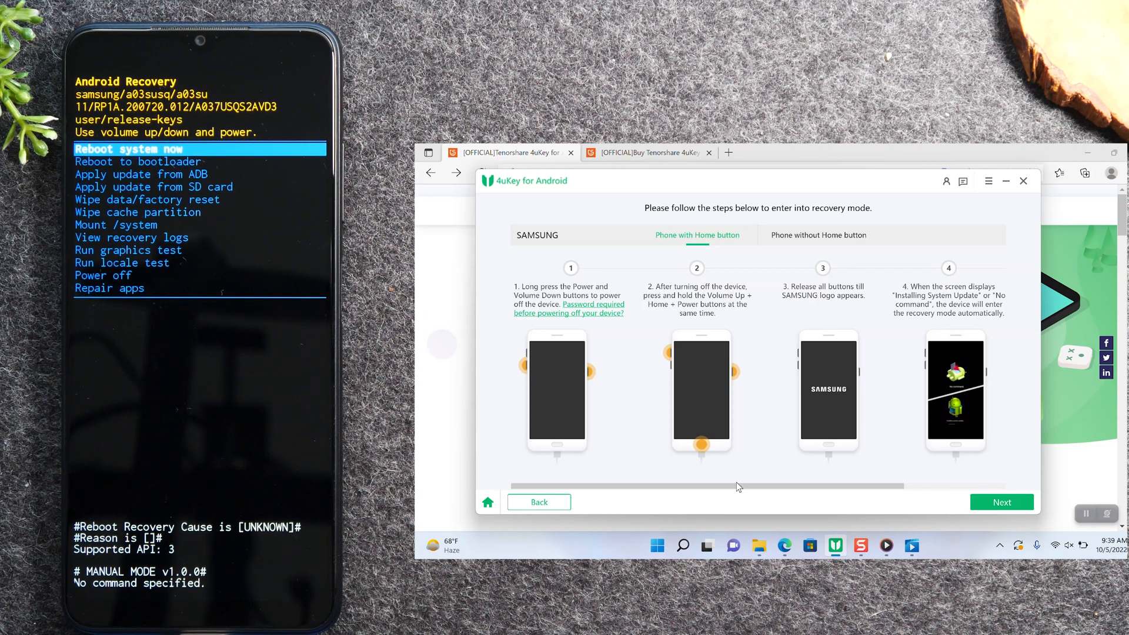
mouse_move(808, 490)
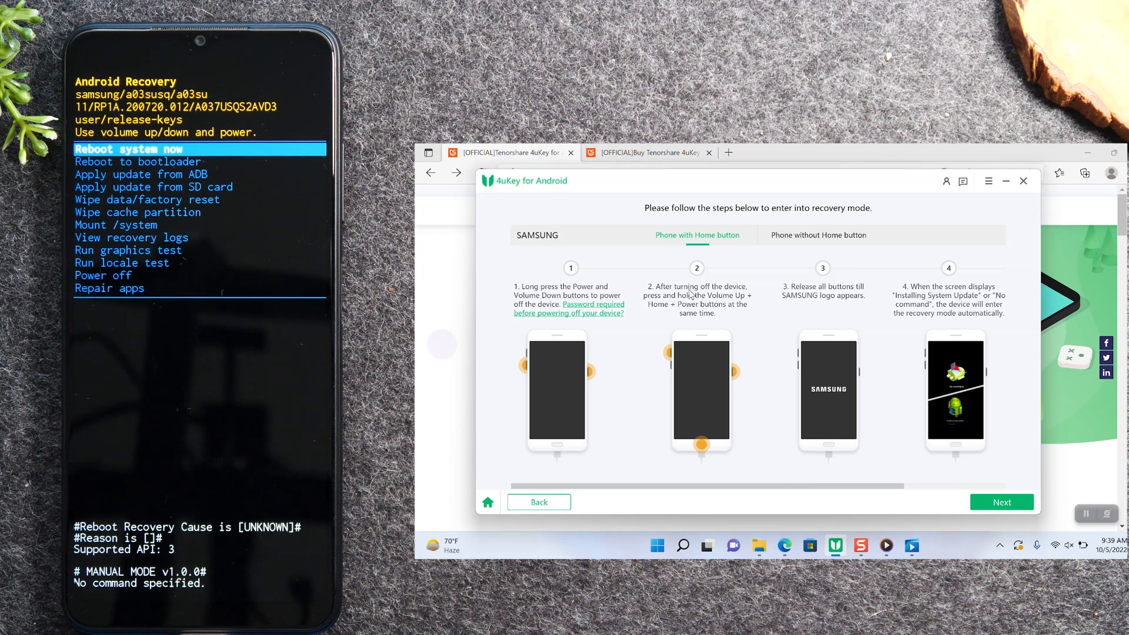
mouse_move(703, 397)
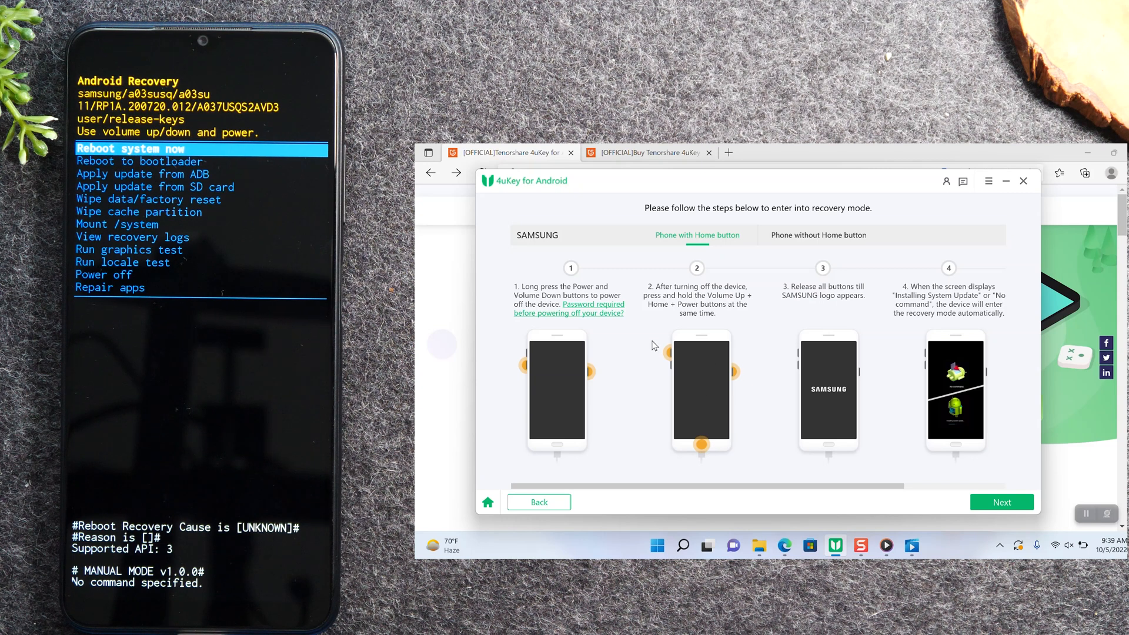
mouse_move(716, 369)
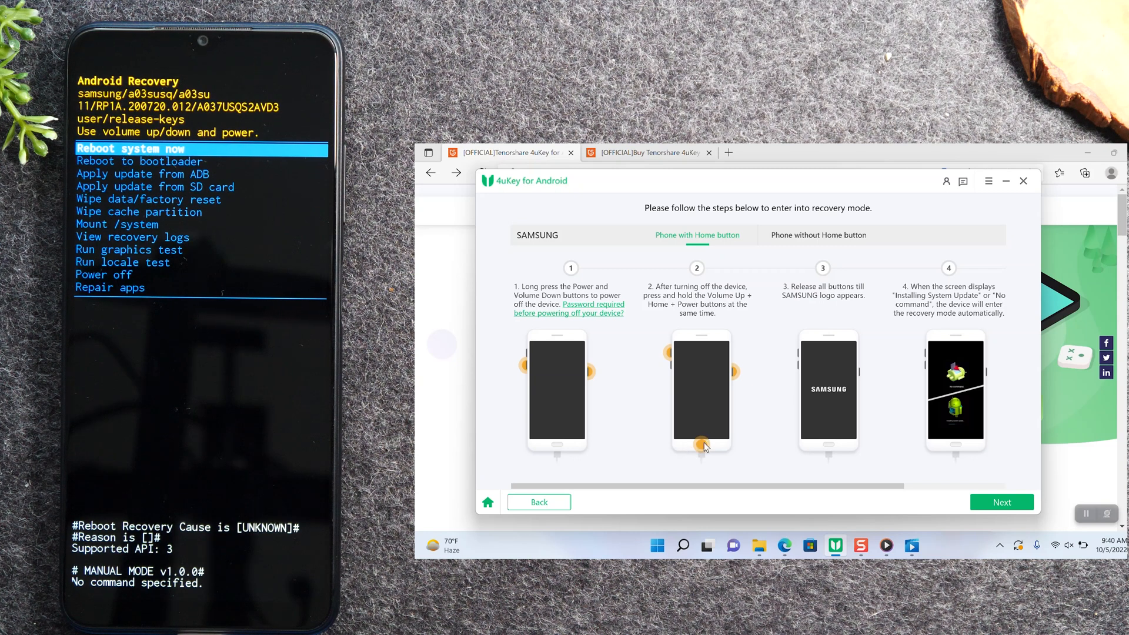
mouse_move(759, 381)
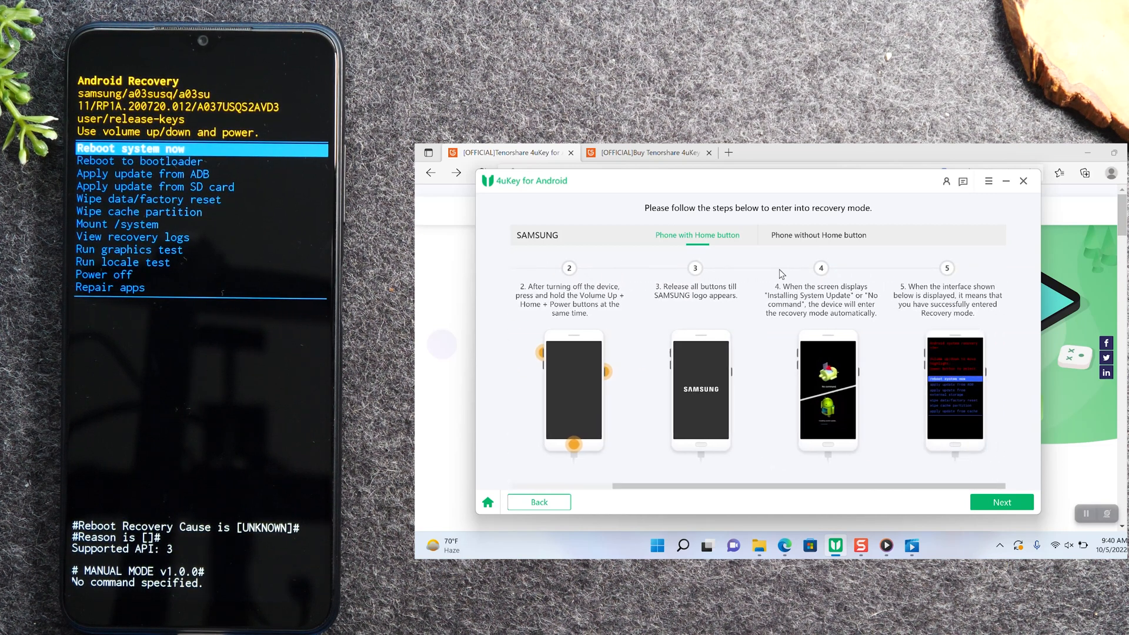
mouse_move(821, 330)
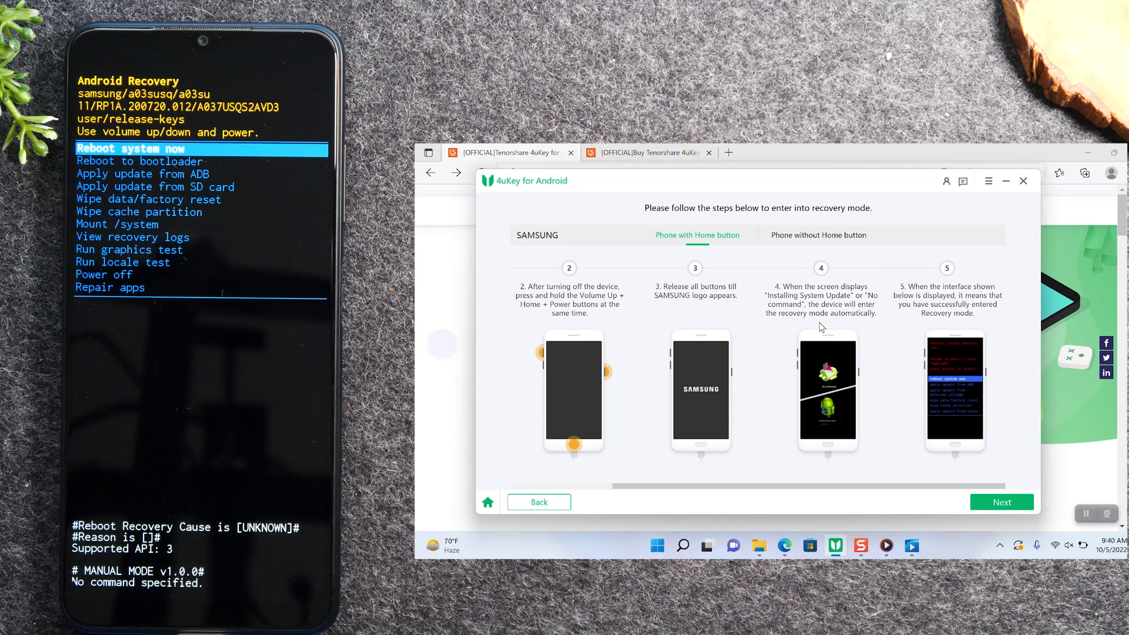
mouse_move(984, 432)
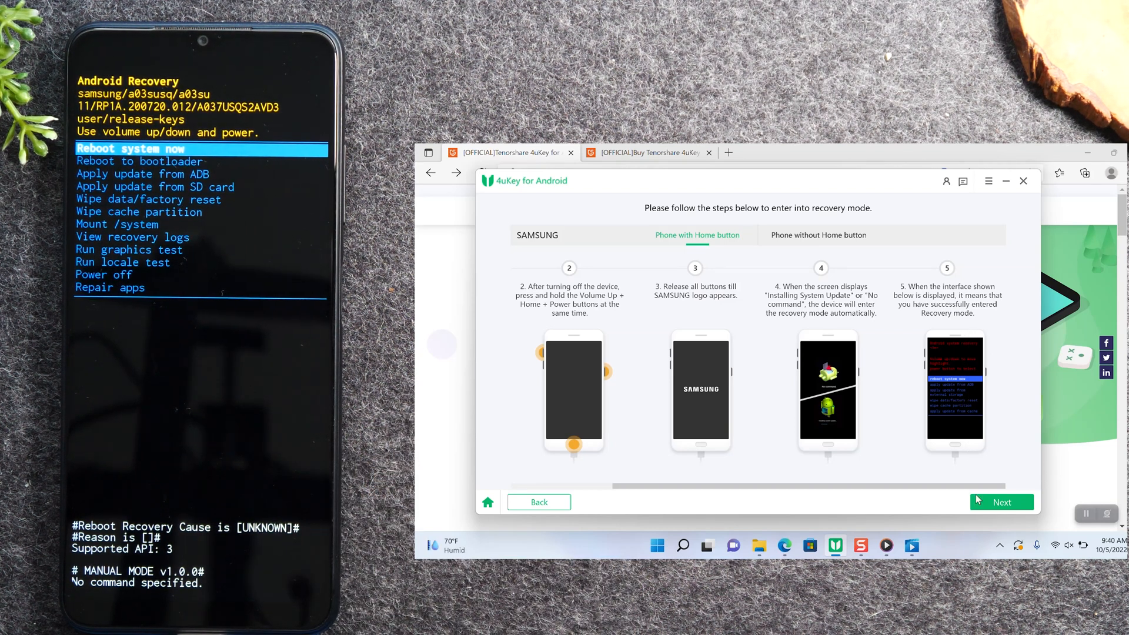
left_click(1001, 501)
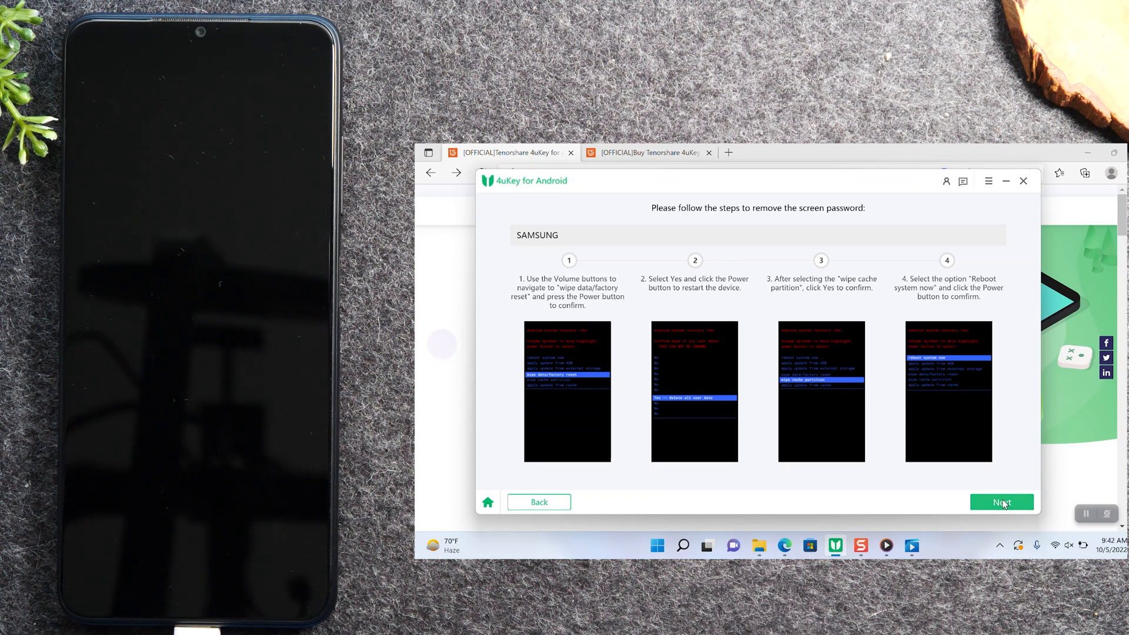
Complete the 'remove the screen password' steps after factory resetting the phone
left_click(1001, 502)
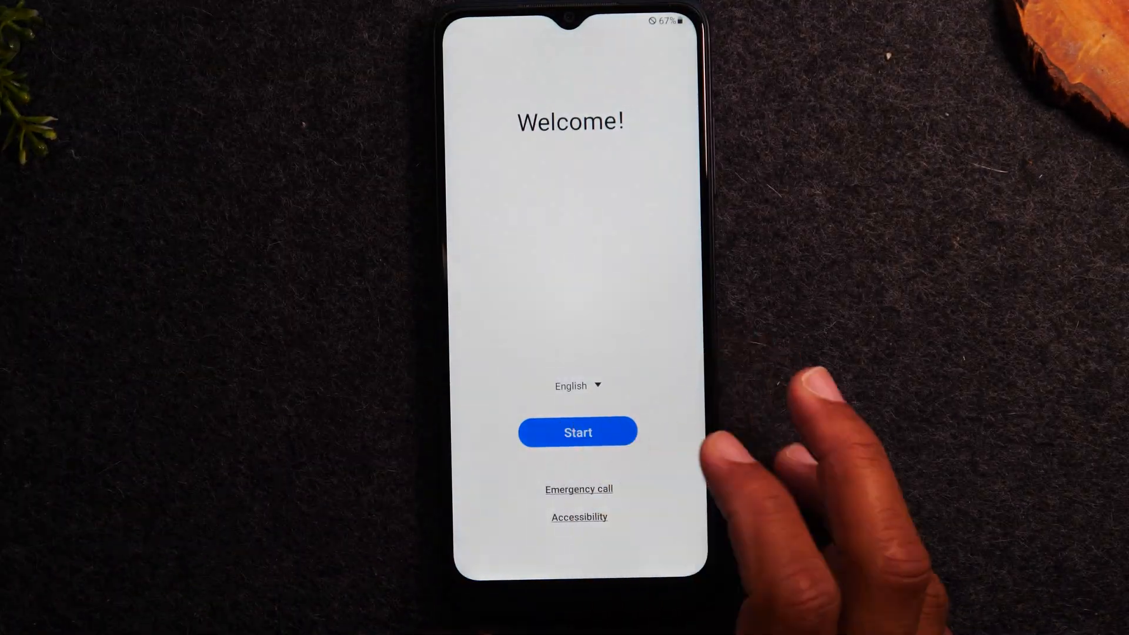
Start phone setup, accept Terms and conditions and Privacy Policy, and skip Wi-Fi
left_click(578, 432)
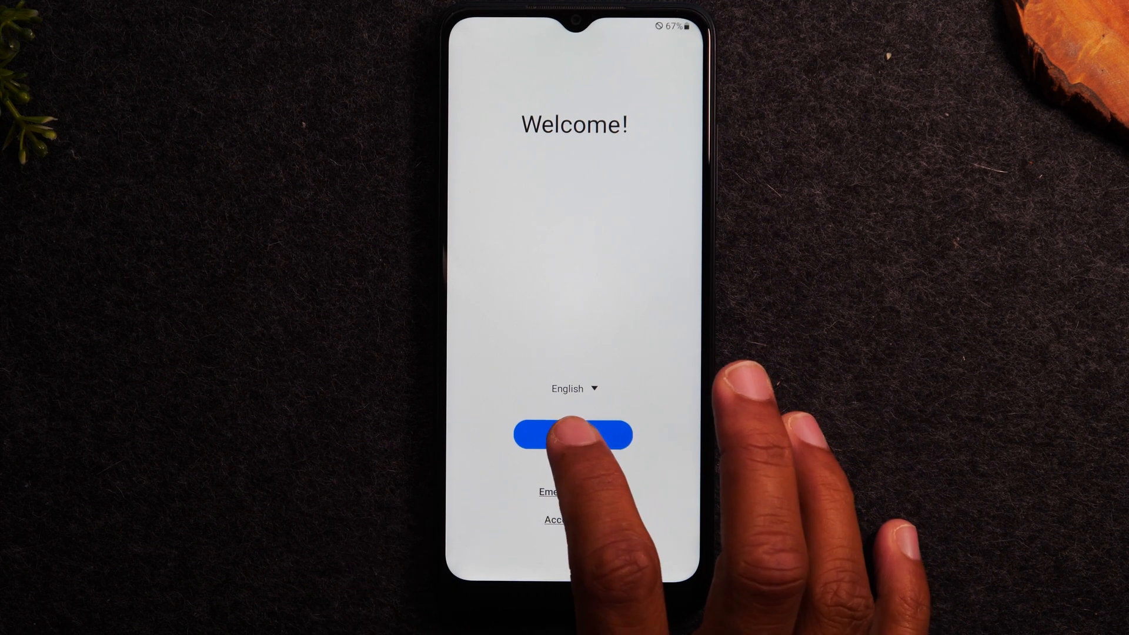
left_click(574, 434)
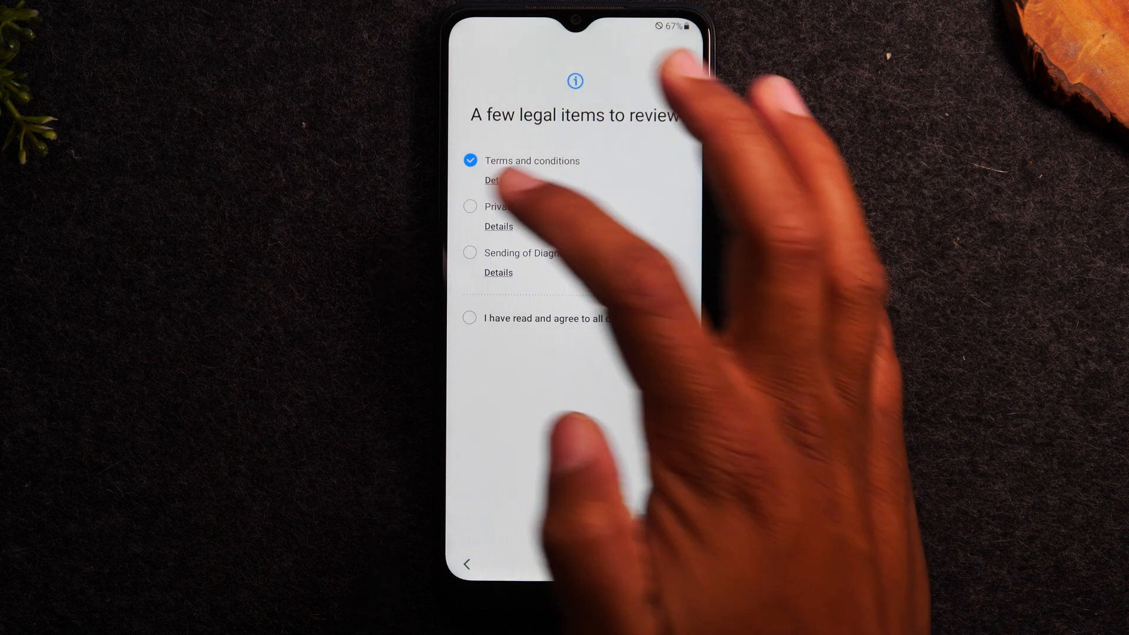
left_click(469, 206)
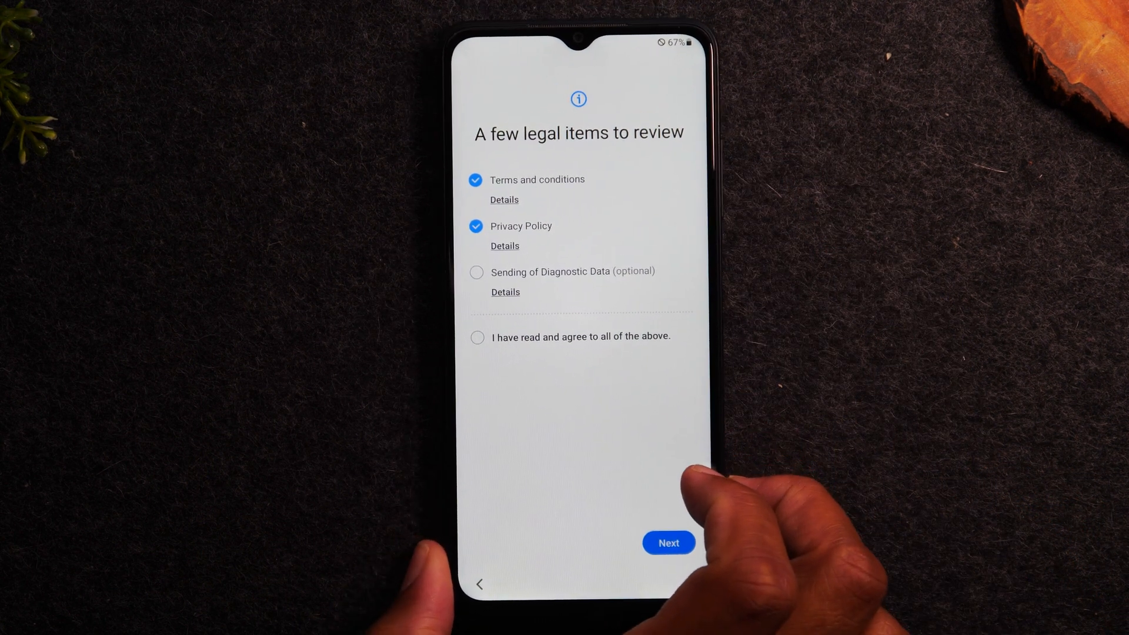
left_click(667, 542)
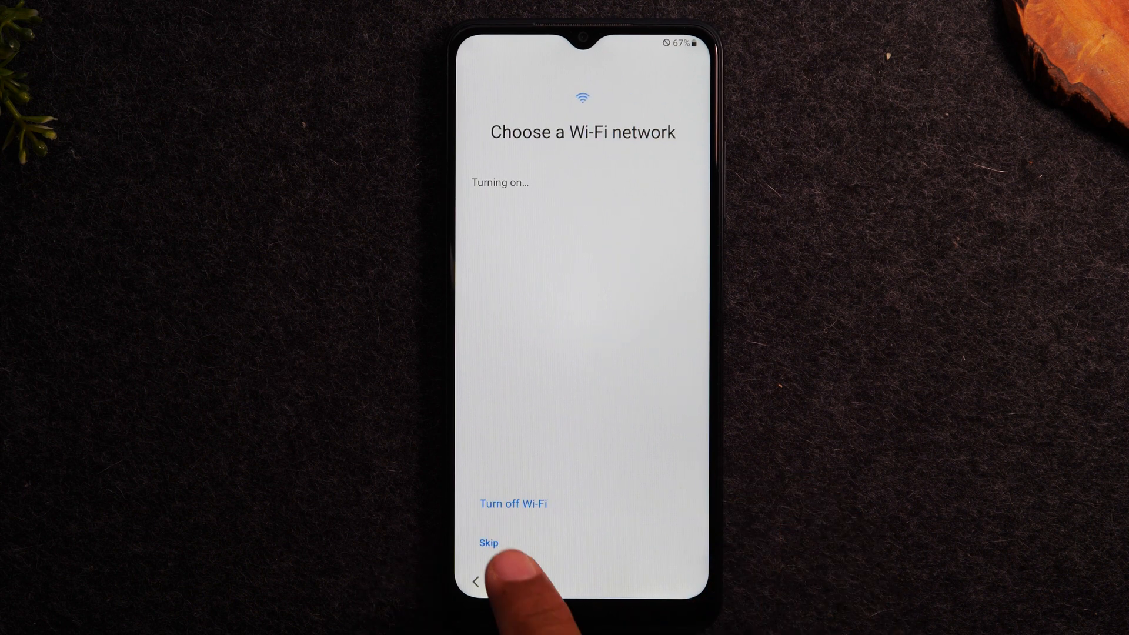
left_click(488, 542)
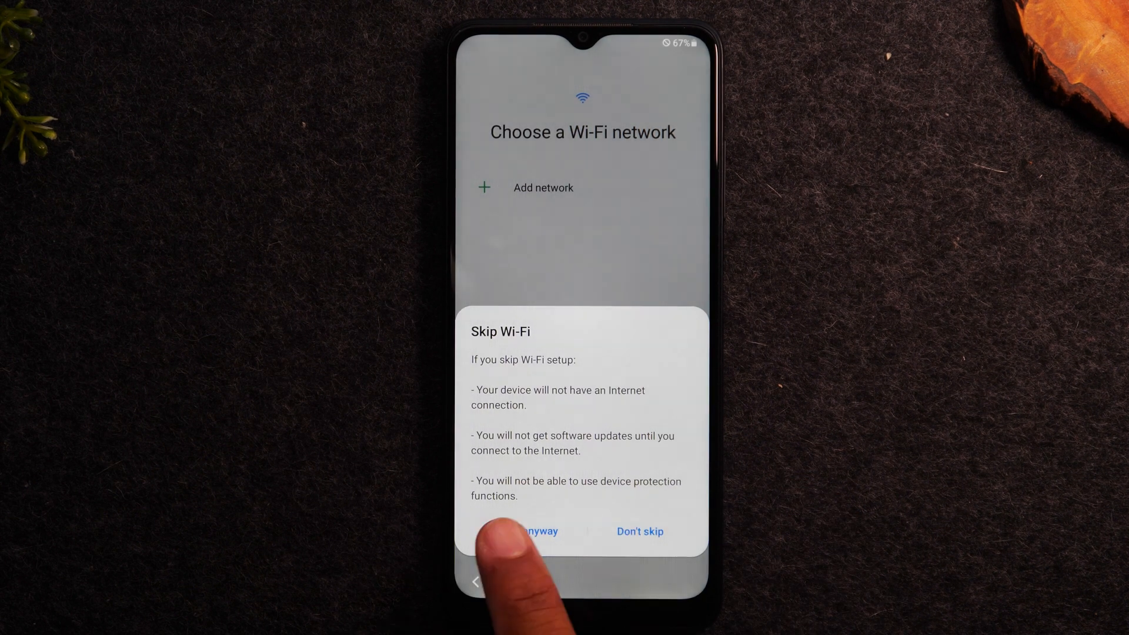